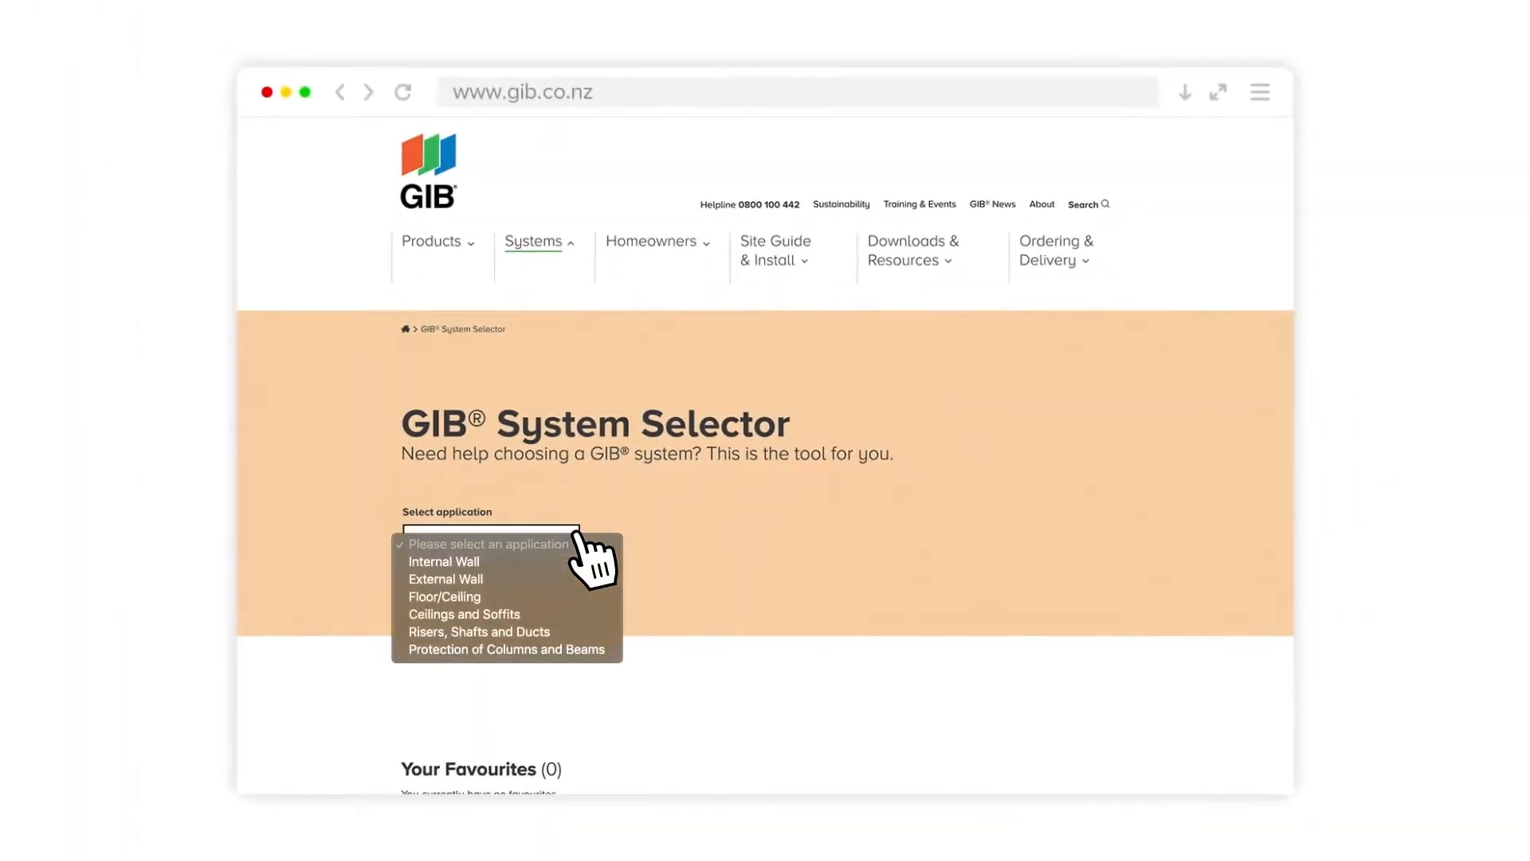
# - Filter the systems to Internal Wall and scroll to the 23 matching steel single-frame results
pyautogui.click(443, 561)
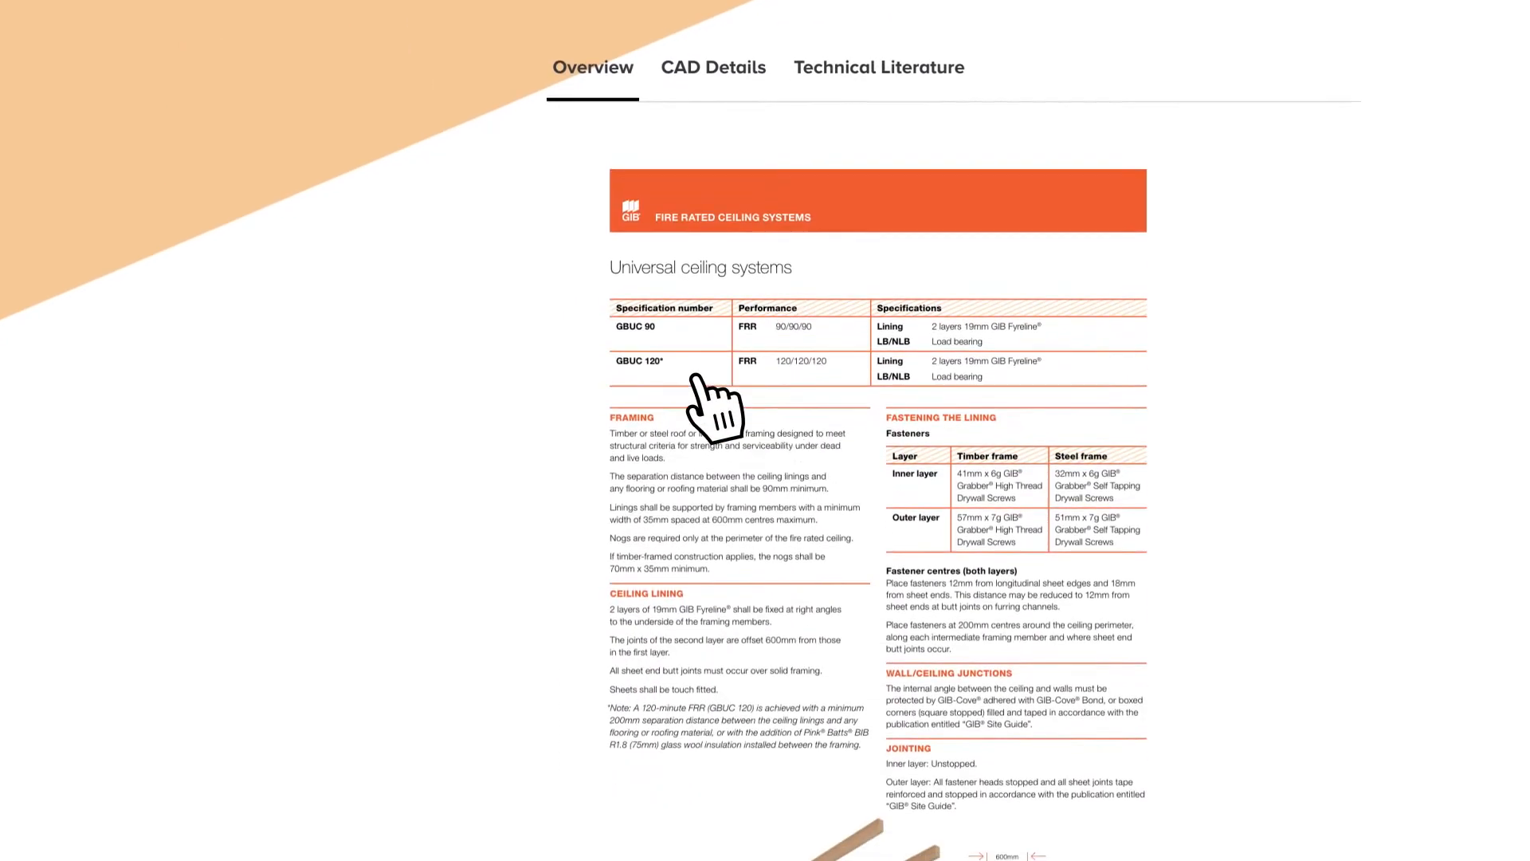
pyautogui.click(878, 67)
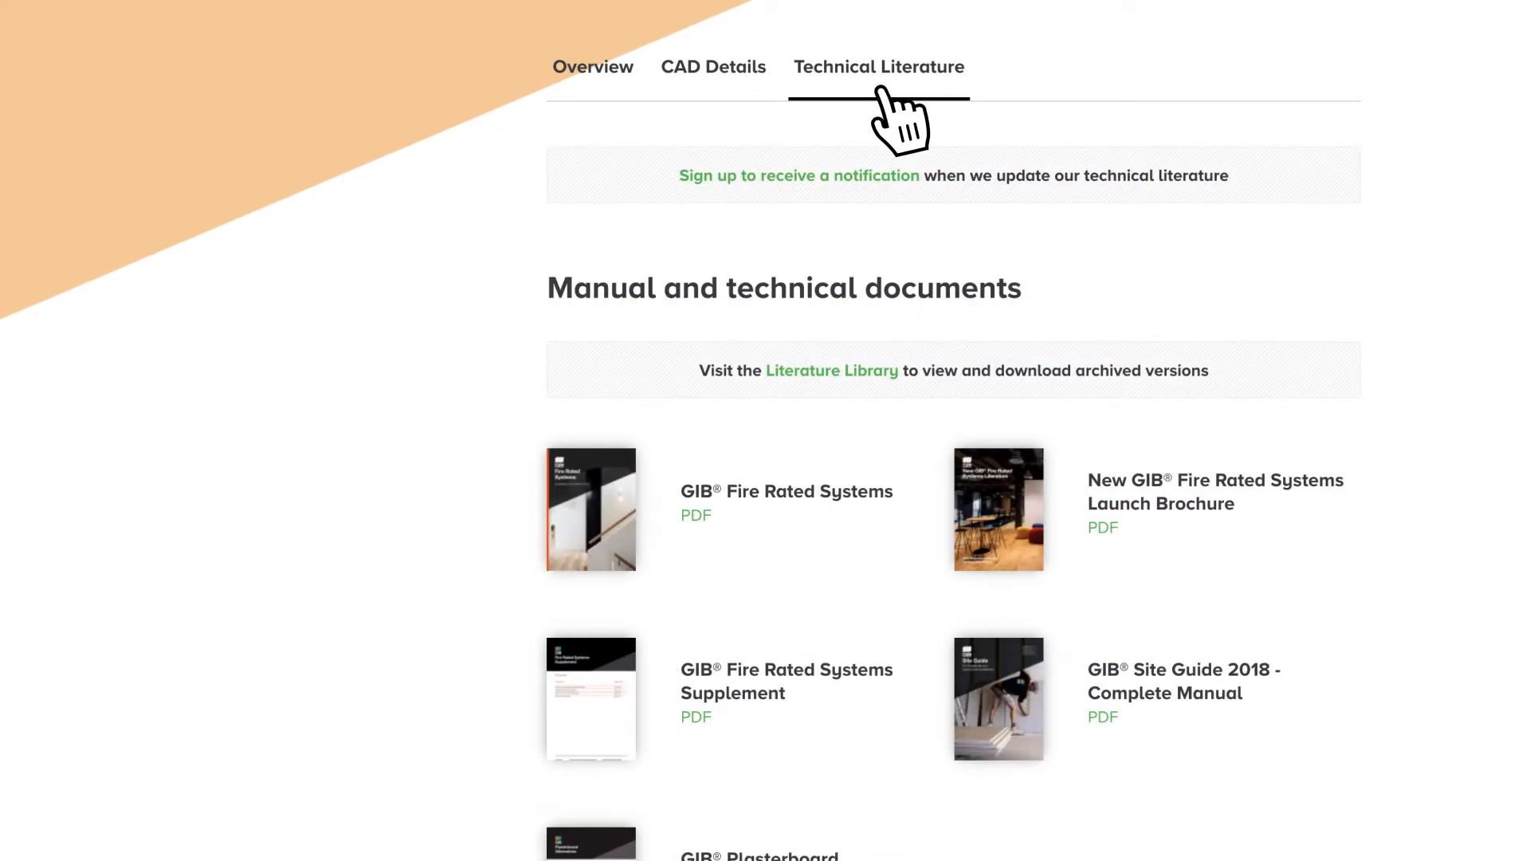
pyautogui.click(713, 66)
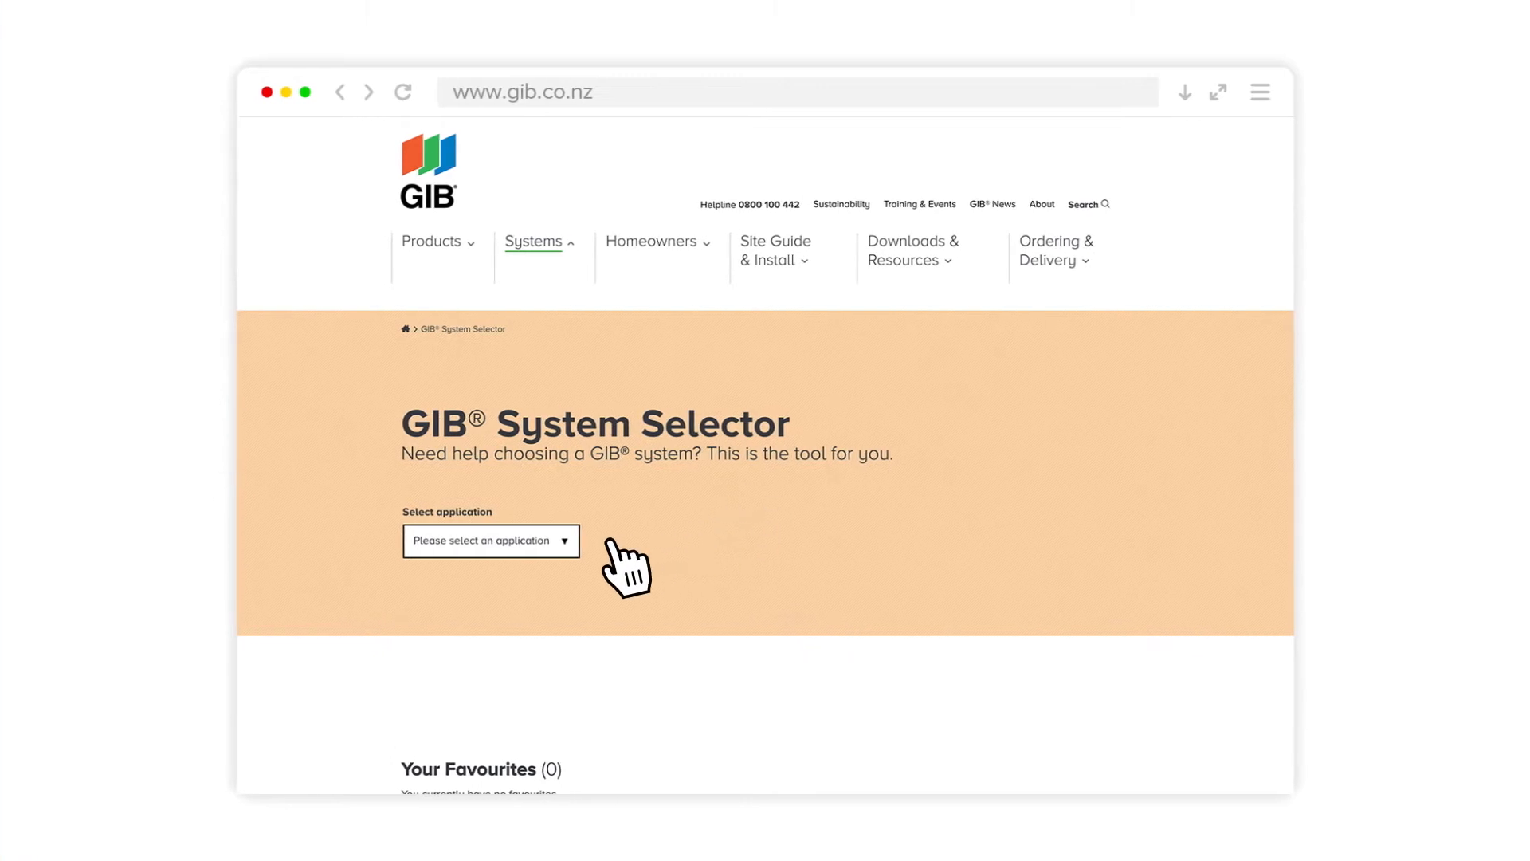
pyautogui.click(491, 541)
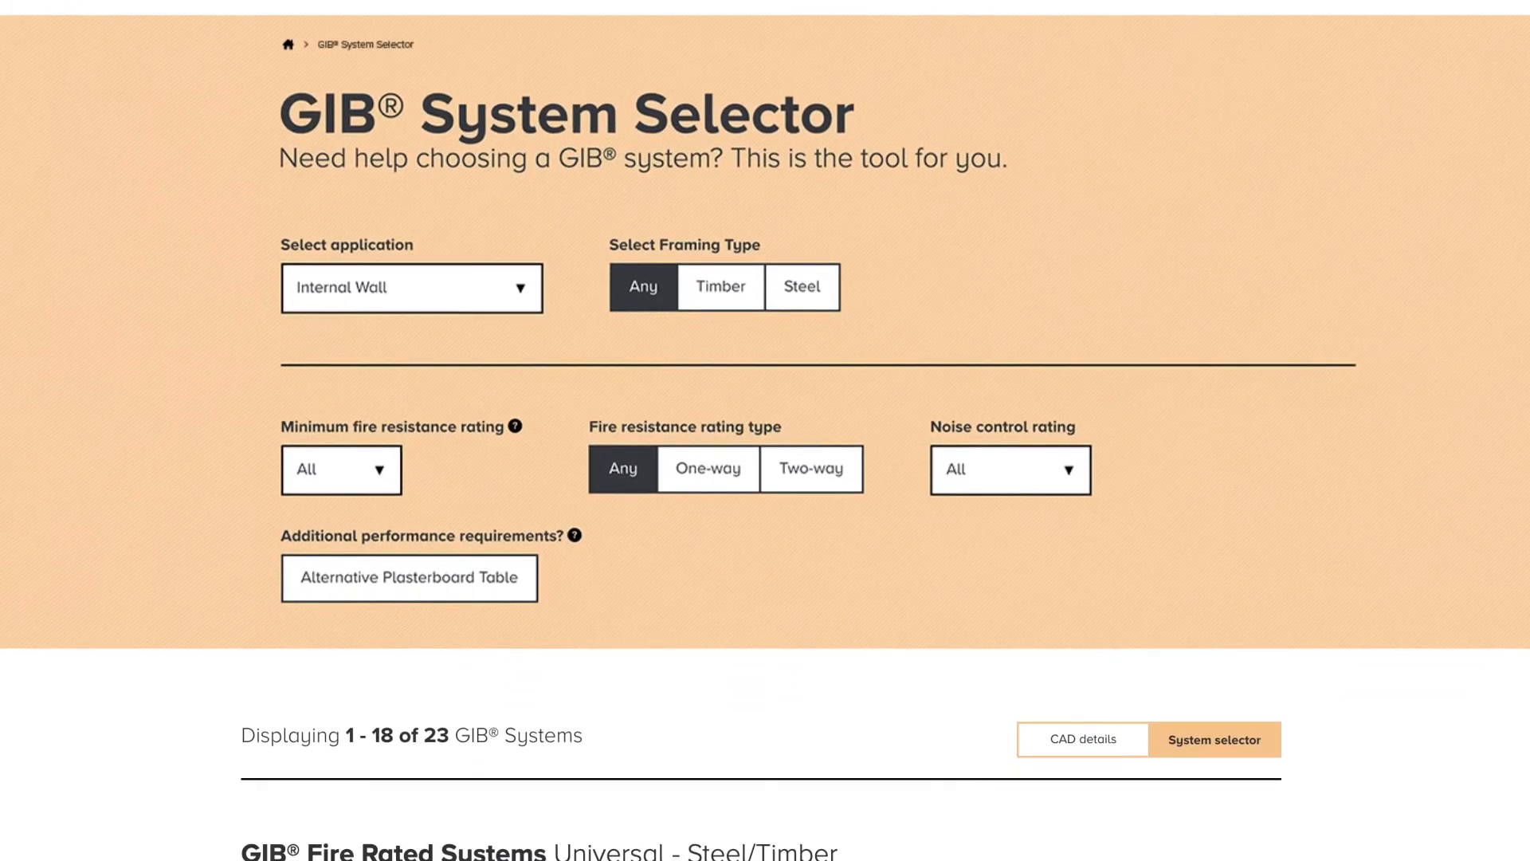
pyautogui.scroll(-3)
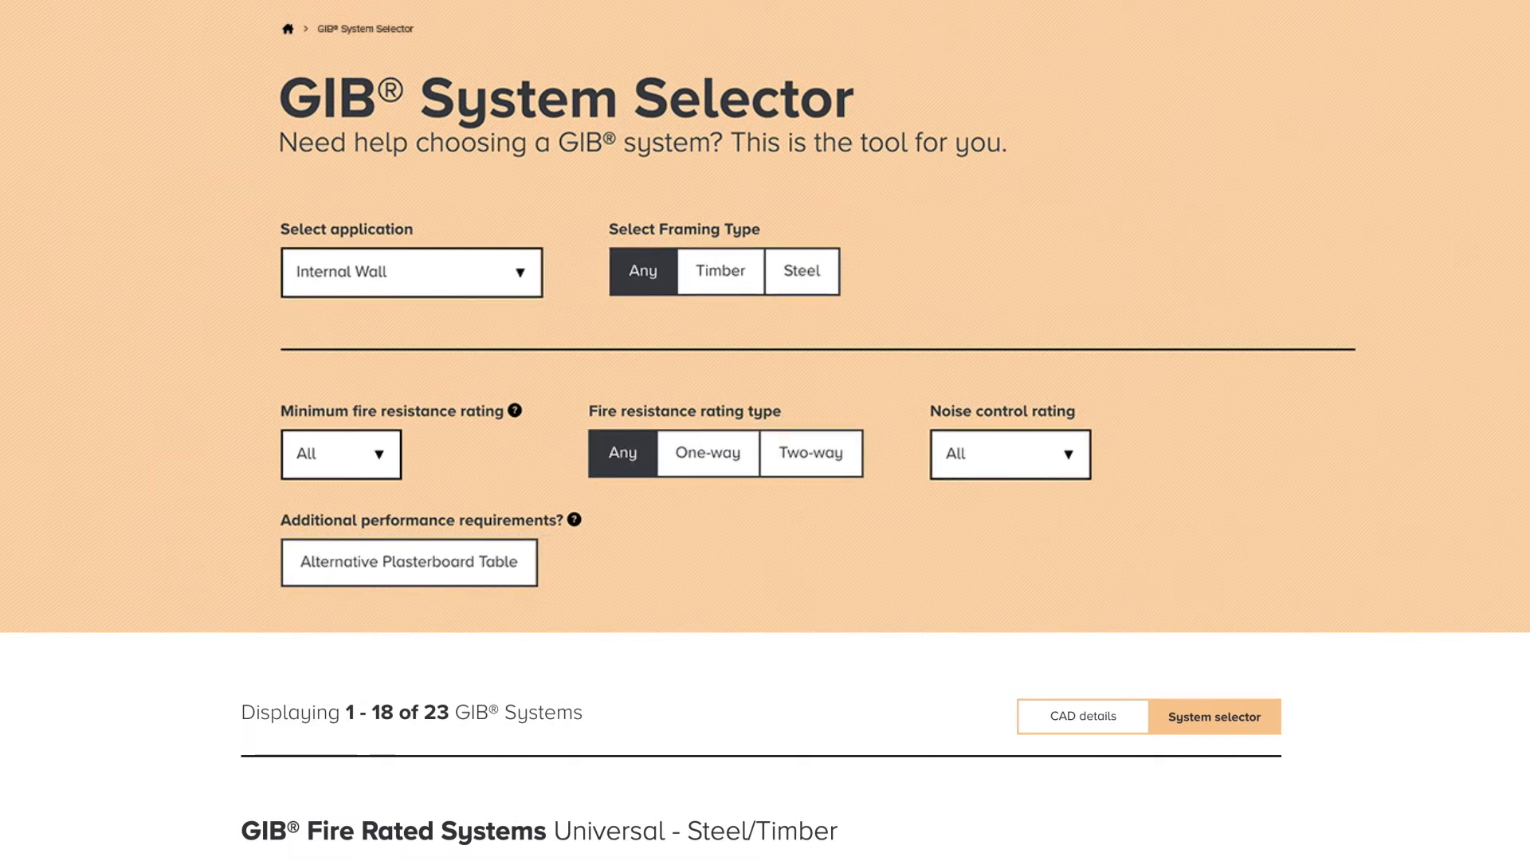
pyautogui.moveTo(986, 464)
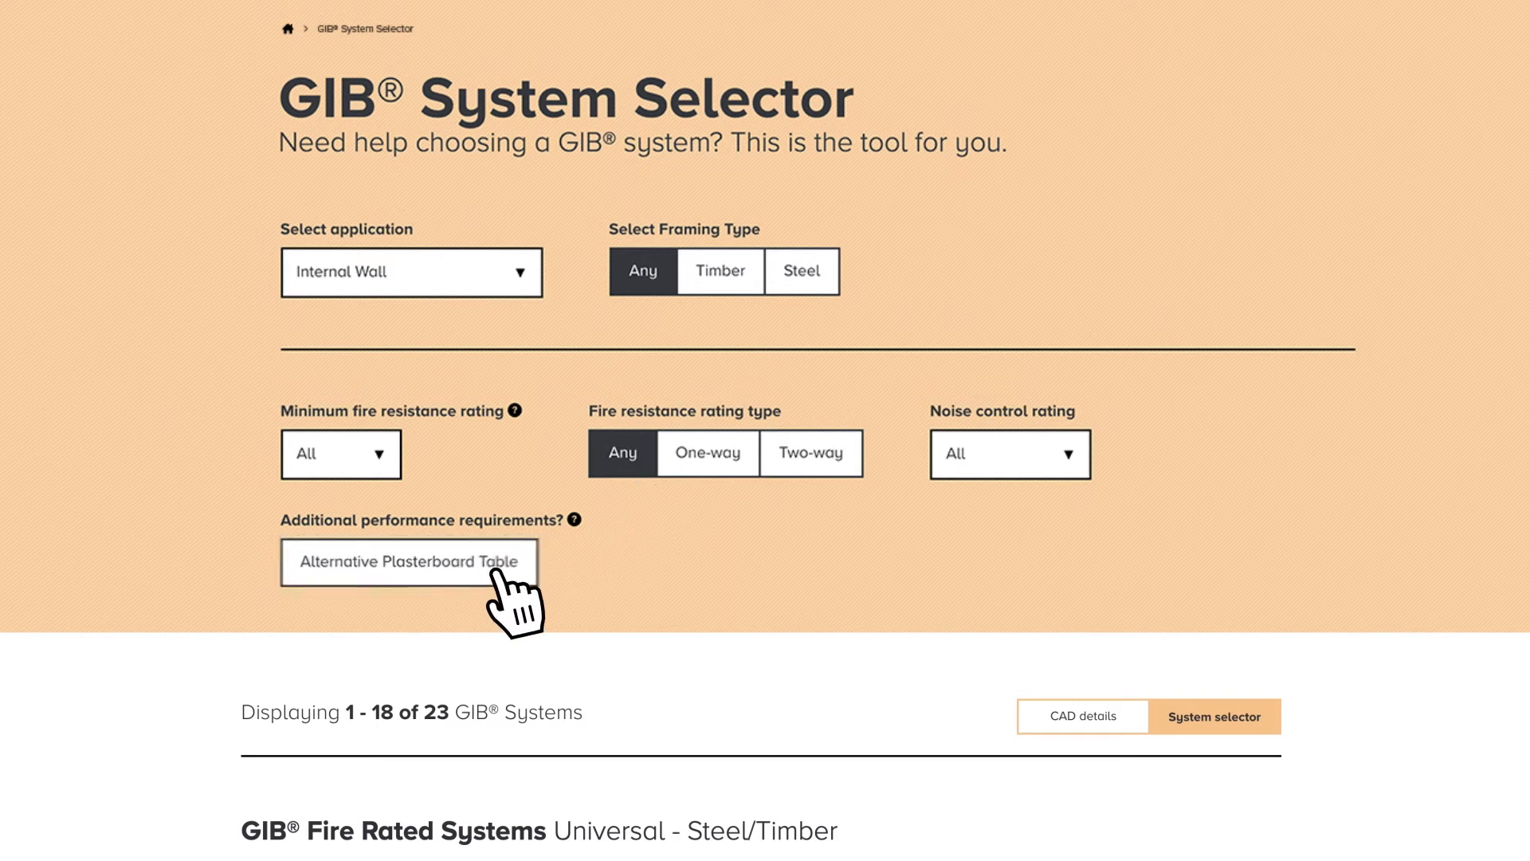
pyautogui.click(574, 518)
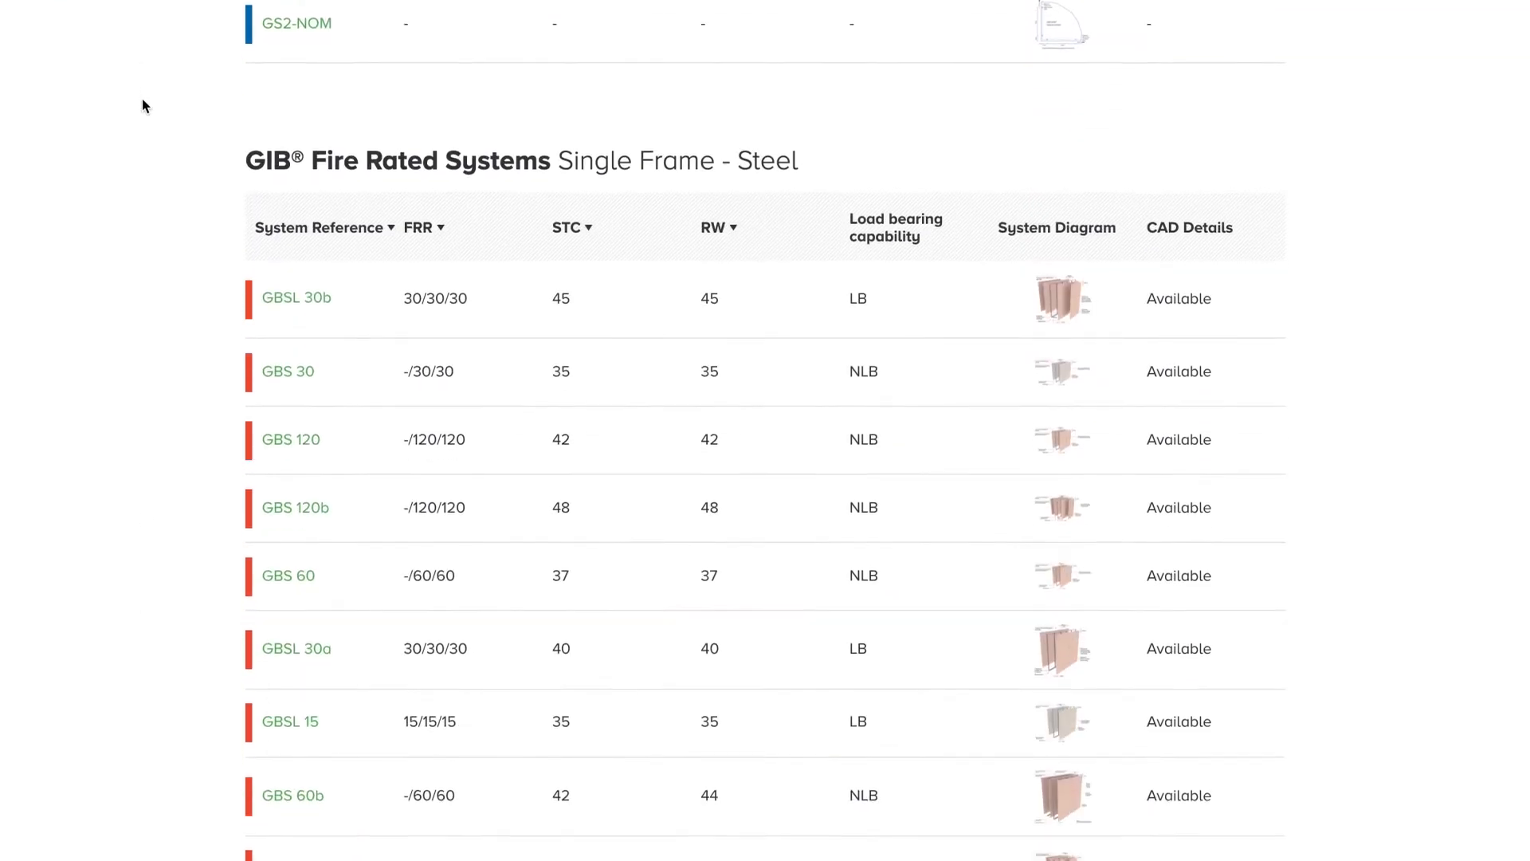
pyautogui.scroll(-3)
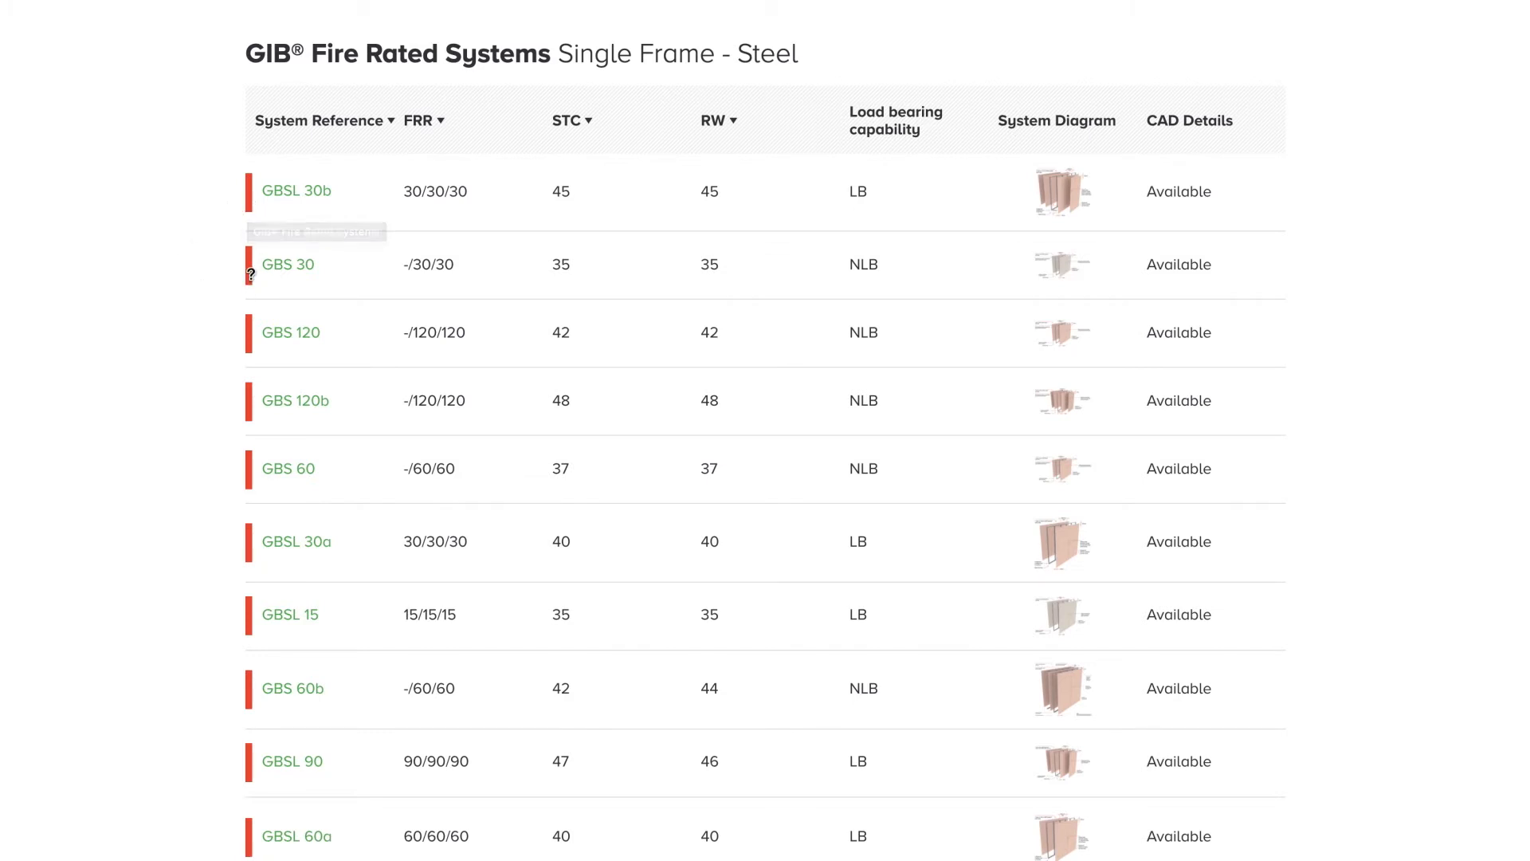
pyautogui.moveTo(1013, 334)
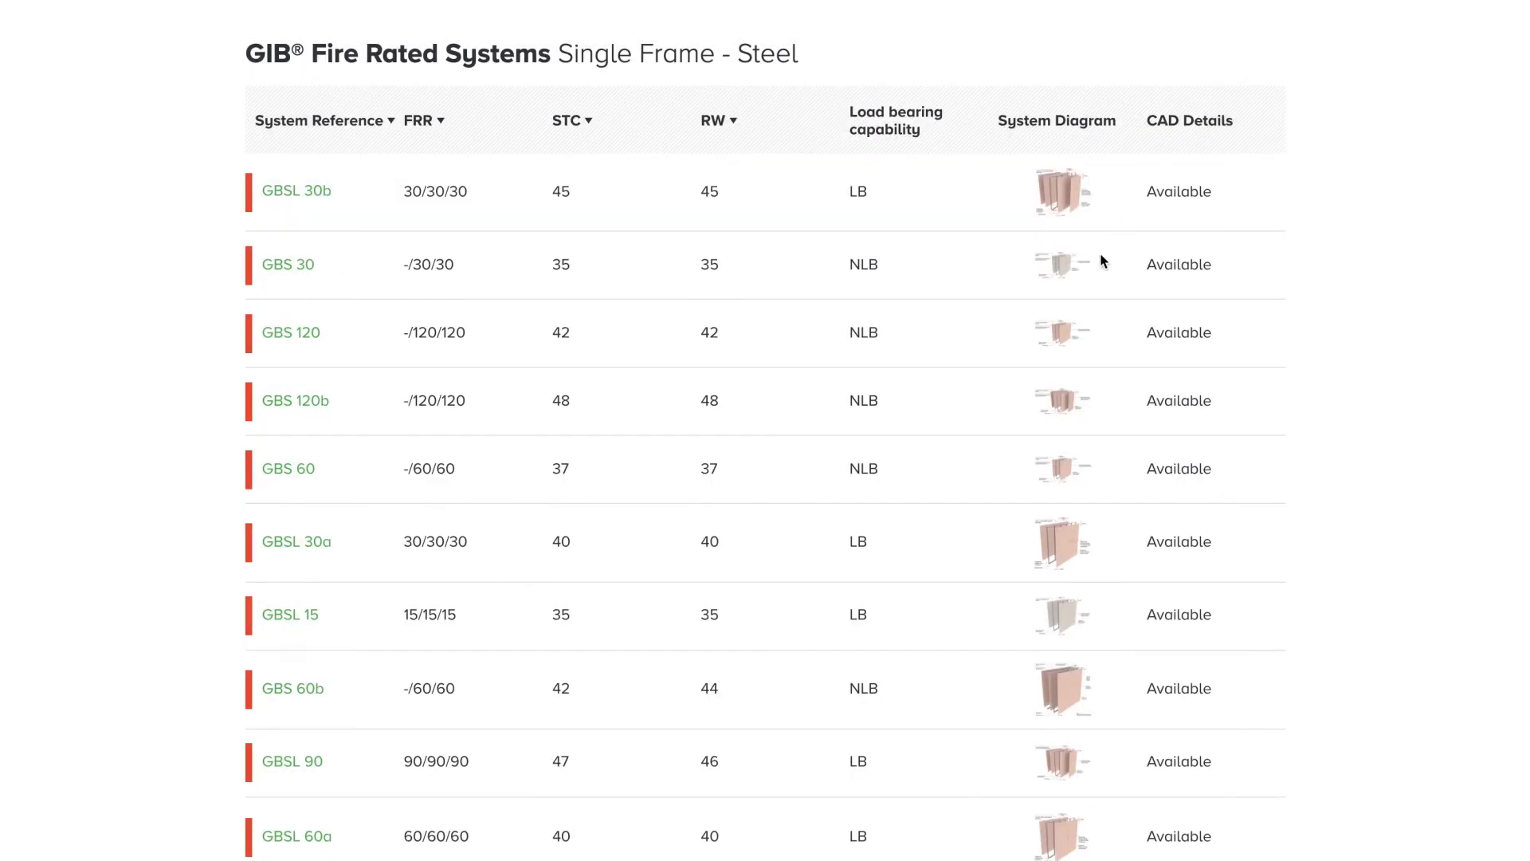
pyautogui.moveTo(1137, 300)
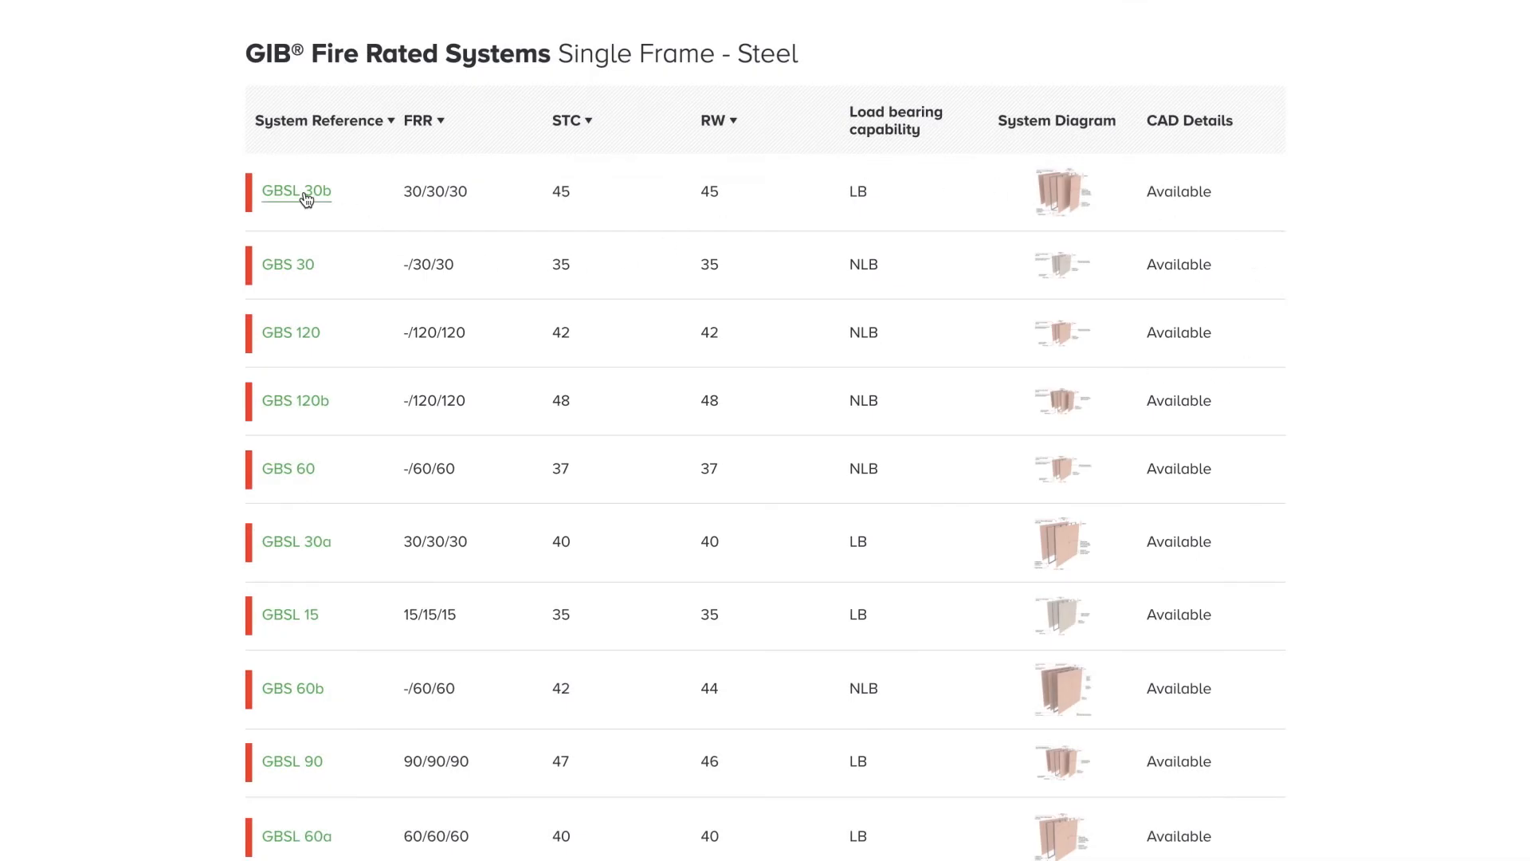
# - Open the GBSL 30b system page and view its CAD Details and Technical Literature tabs
pyautogui.click(295, 191)
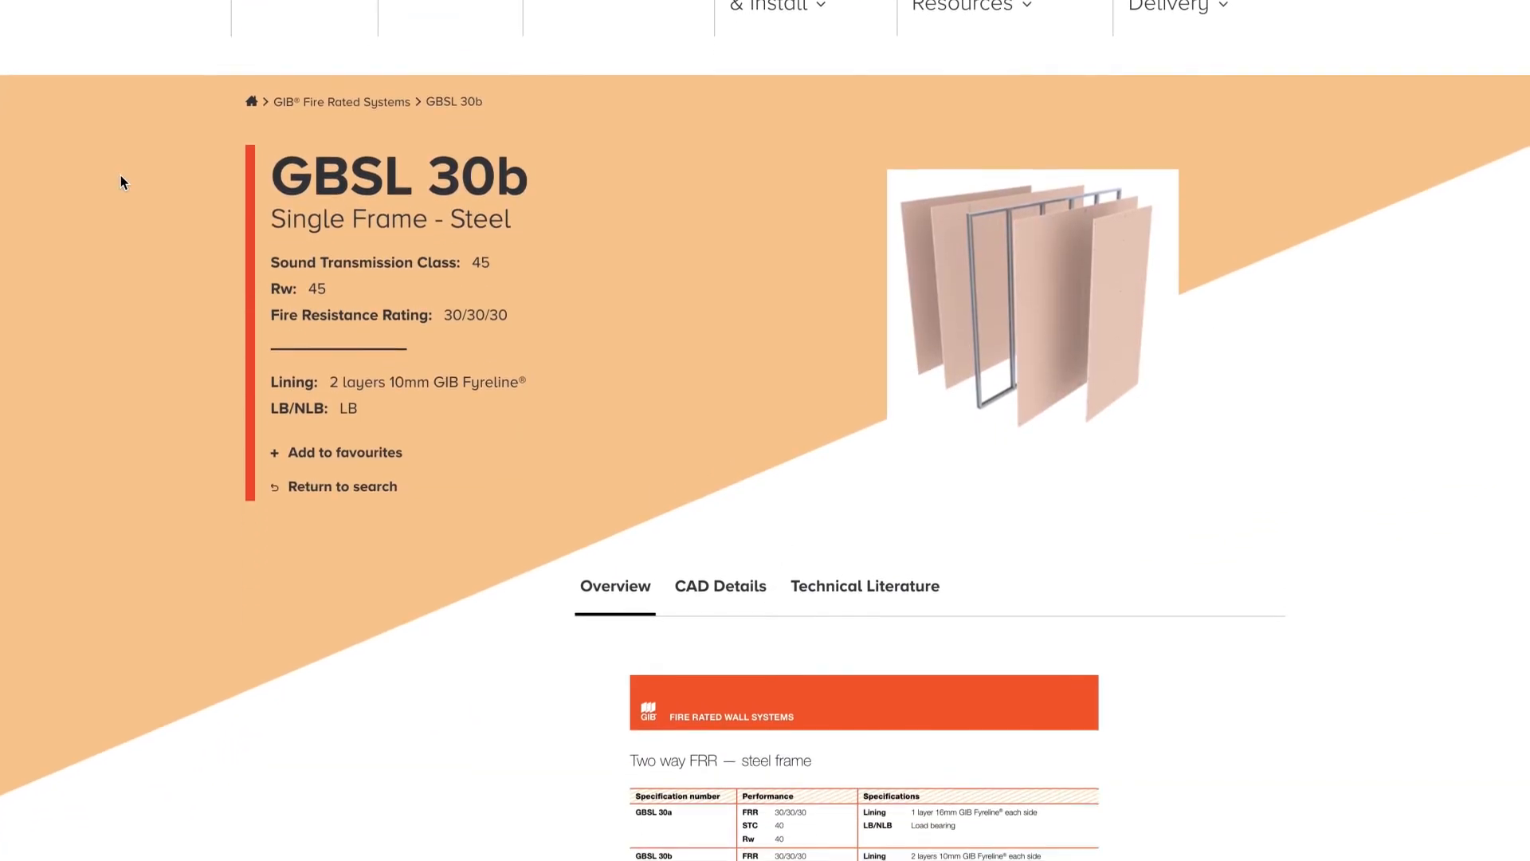
pyautogui.scroll(-3)
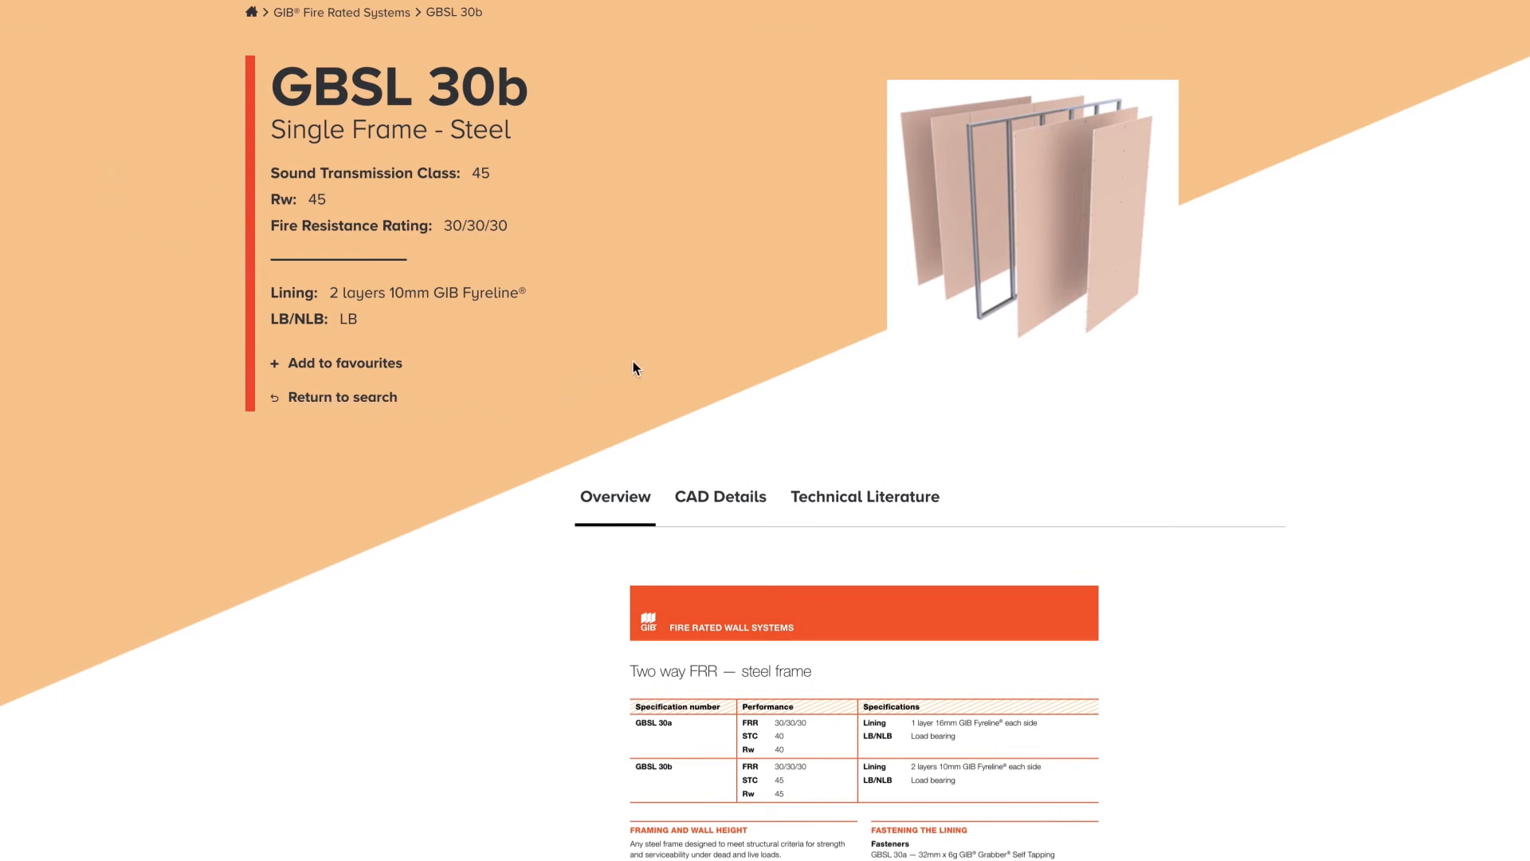
pyautogui.click(719, 495)
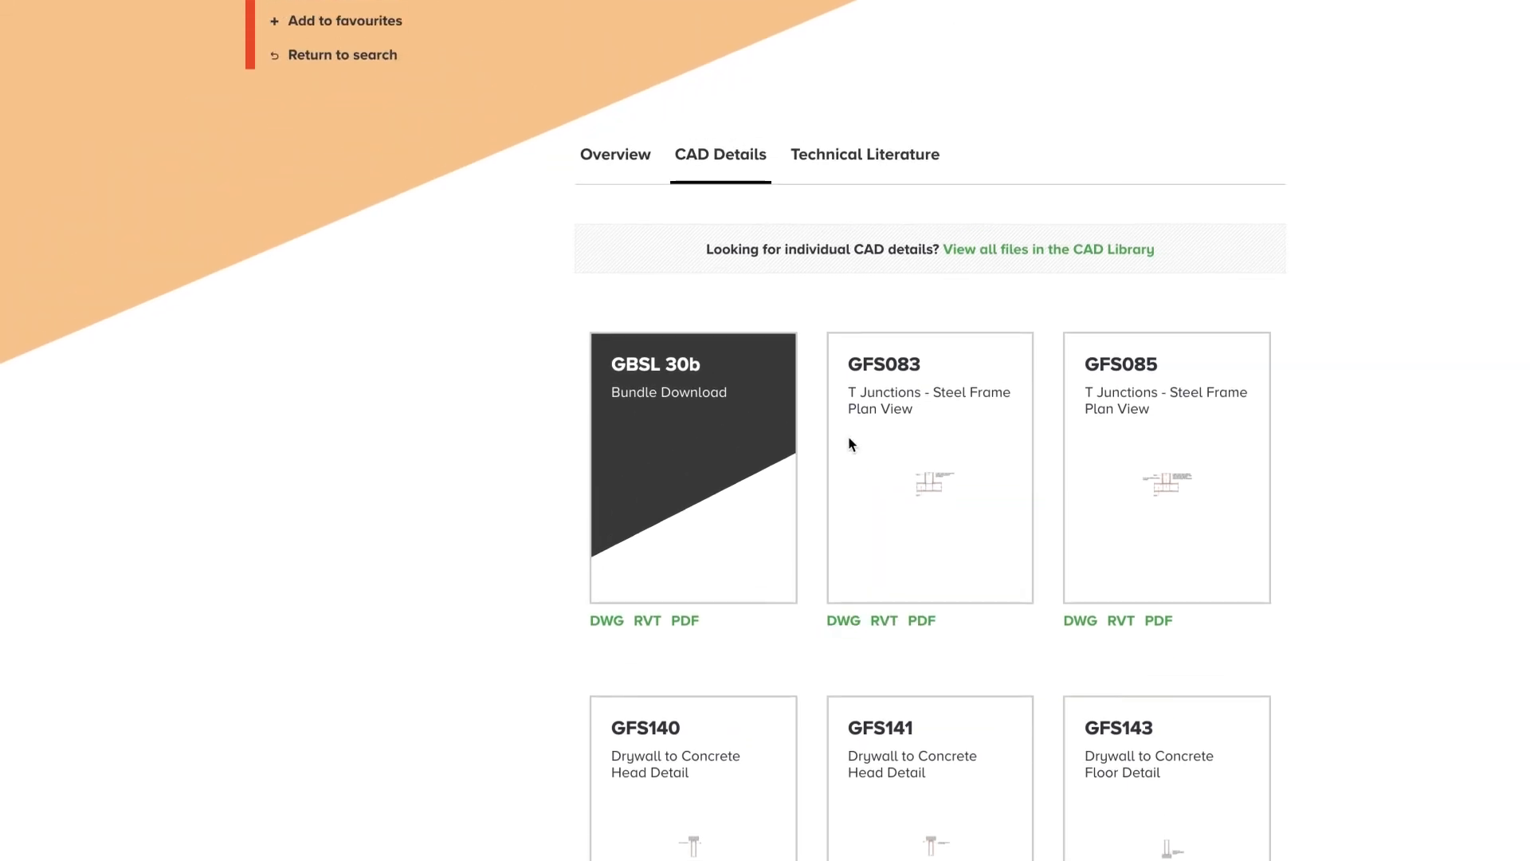
pyautogui.click(863, 154)
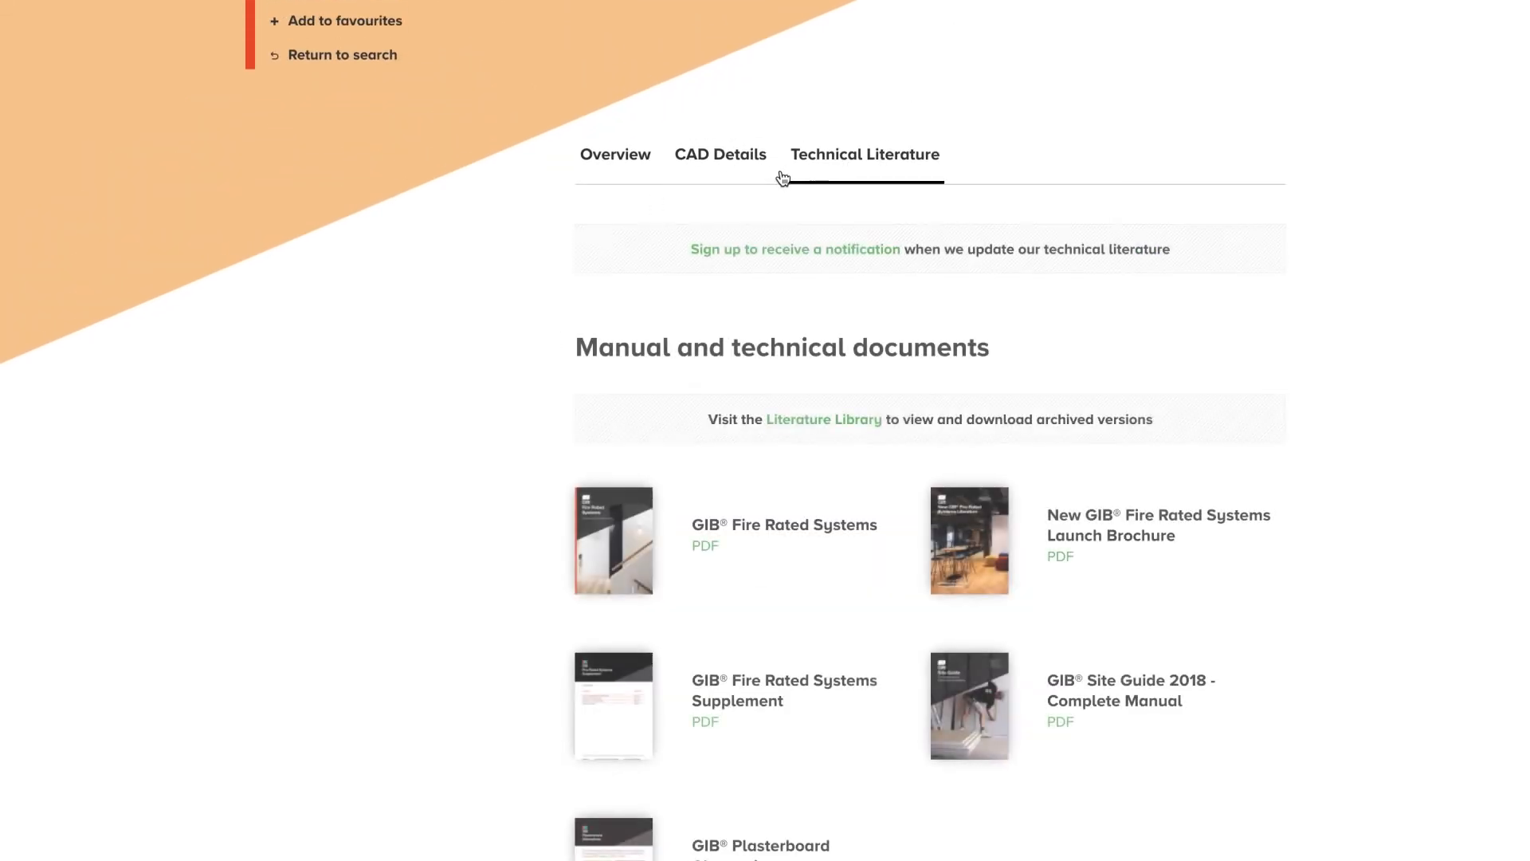
# - Add GBSL 30b to Your Favourites, then return to the Internal Wall search results
pyautogui.scroll(-3)
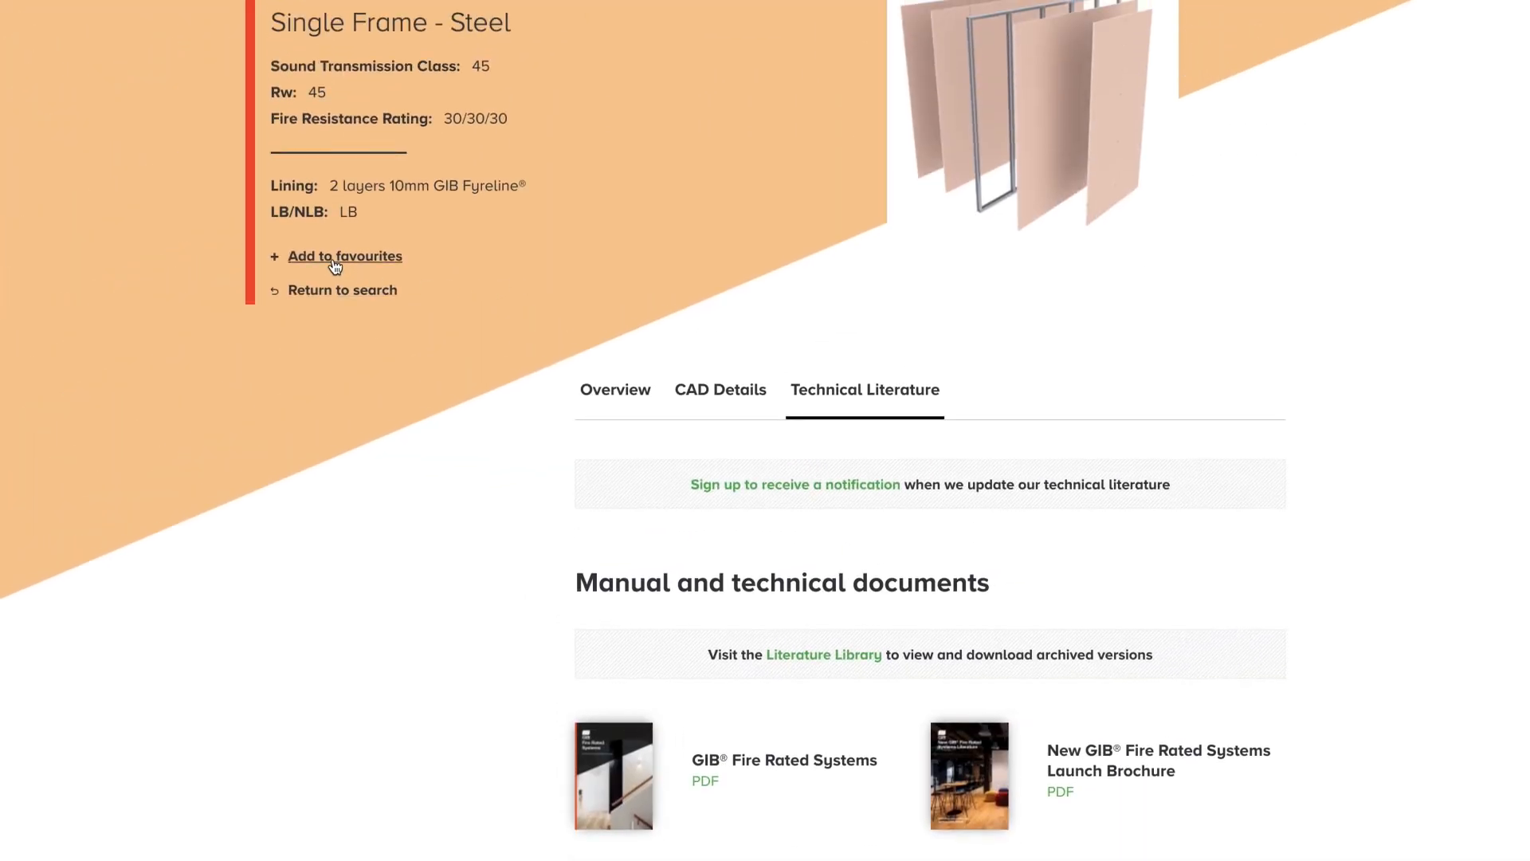
pyautogui.click(345, 256)
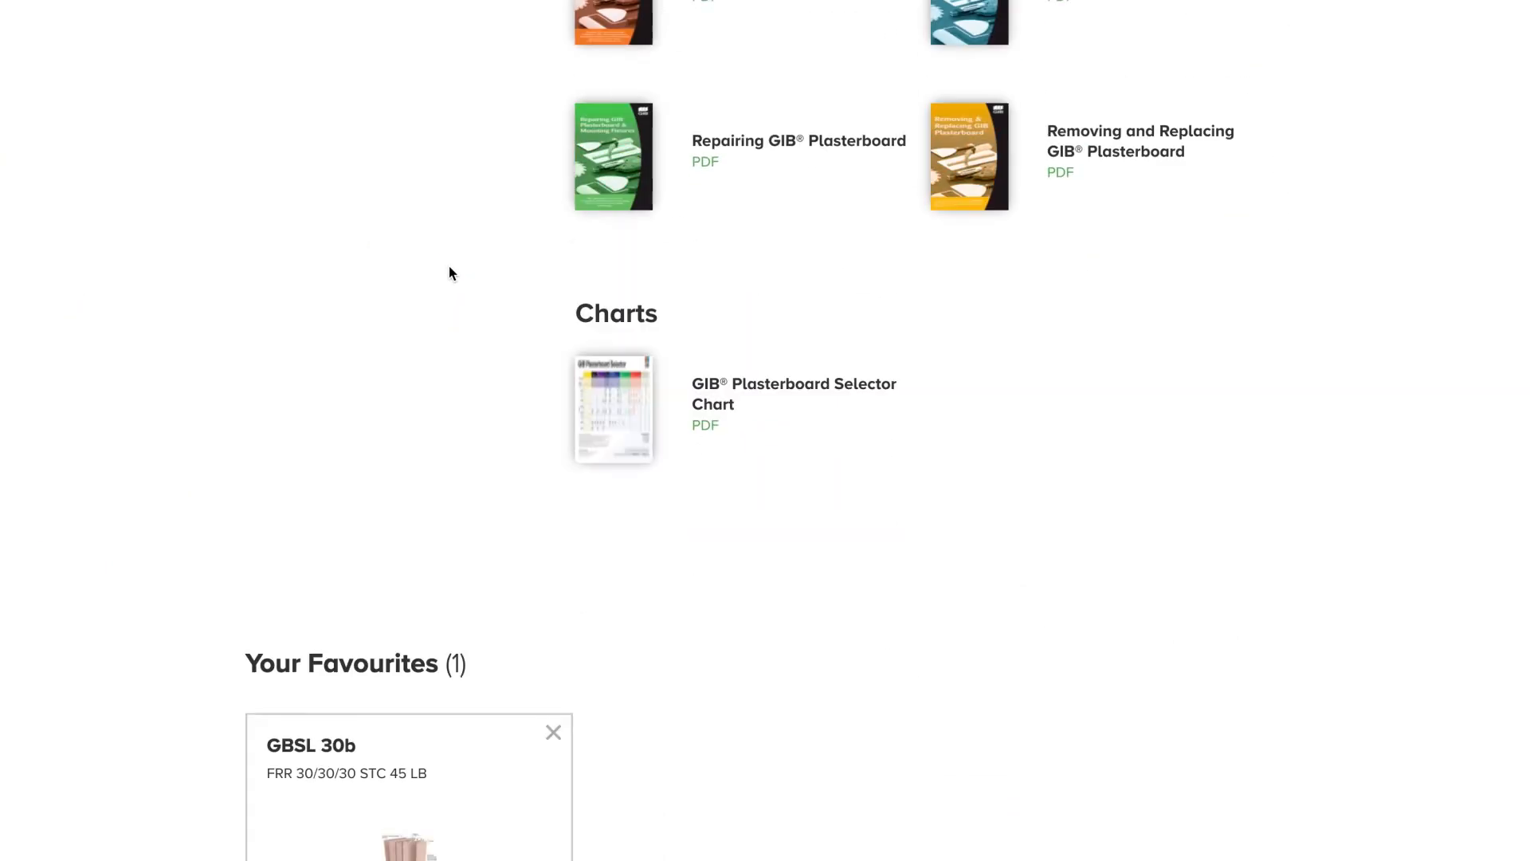
pyautogui.scroll(-3)
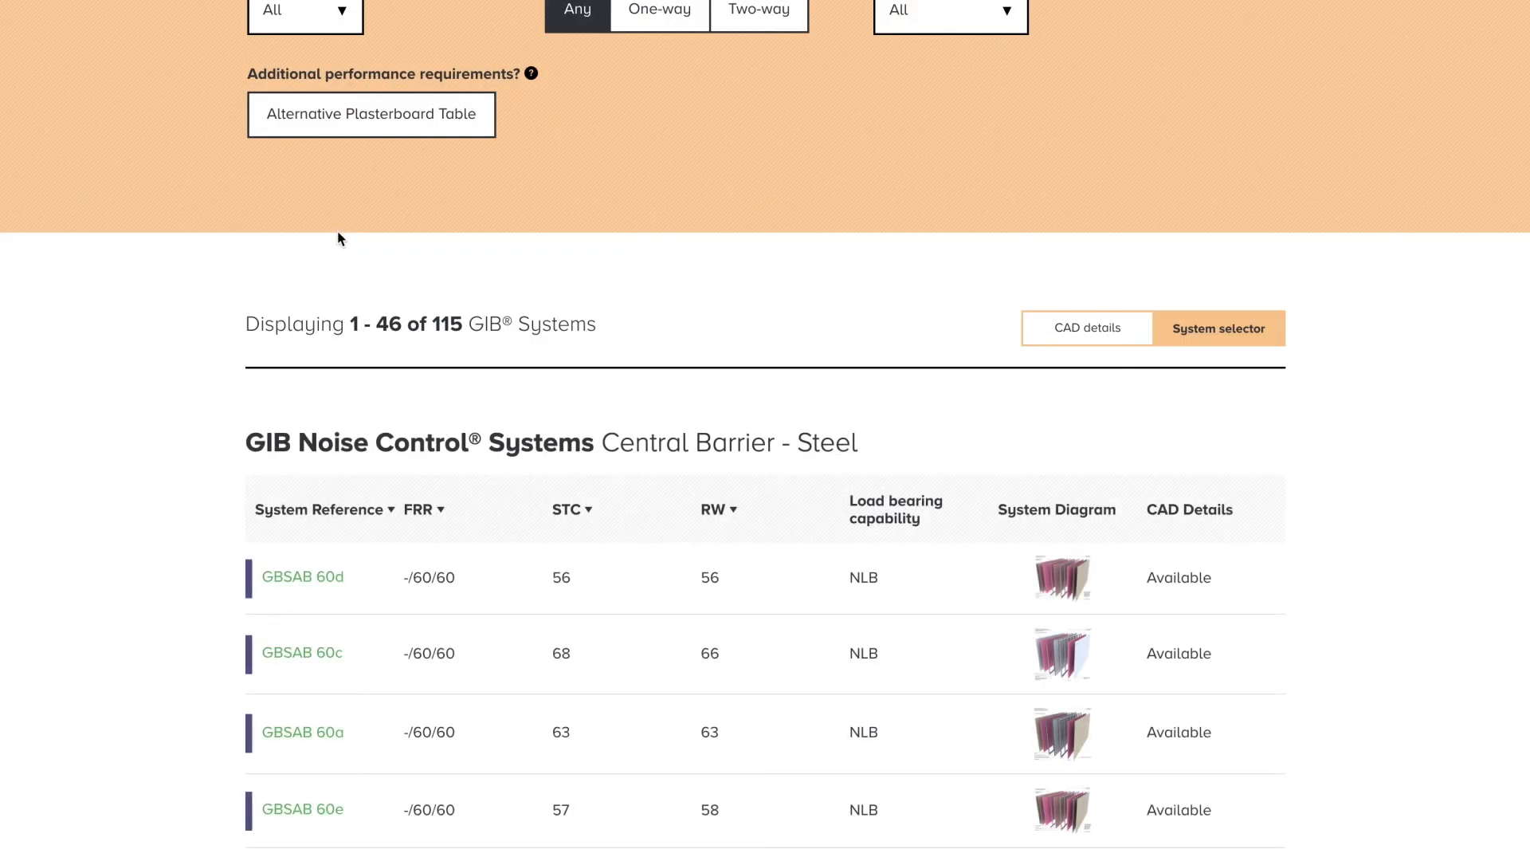
pyautogui.scroll(-3)
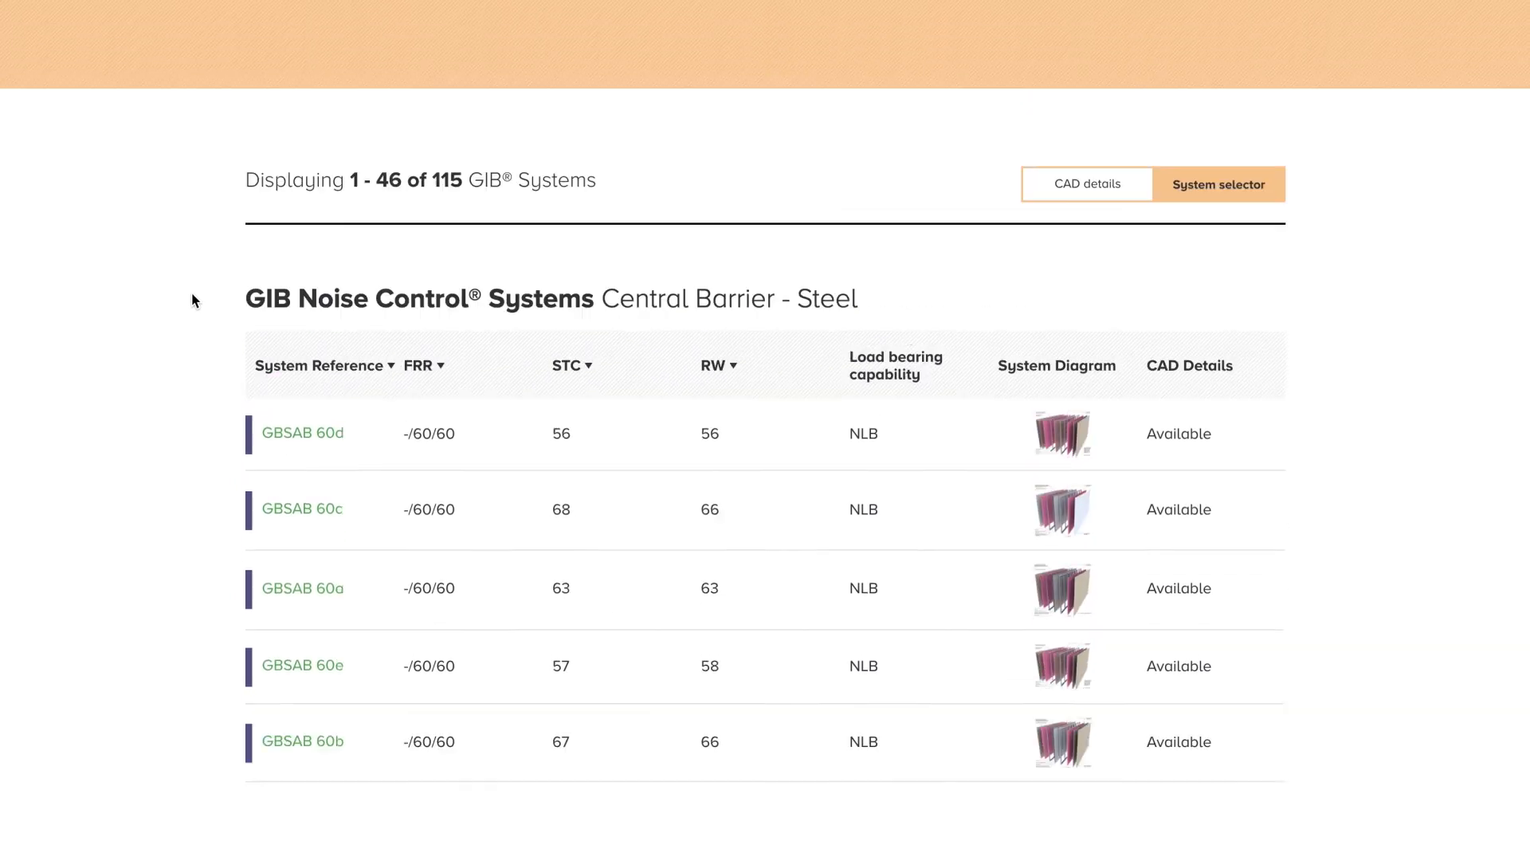
pyautogui.click(1218, 184)
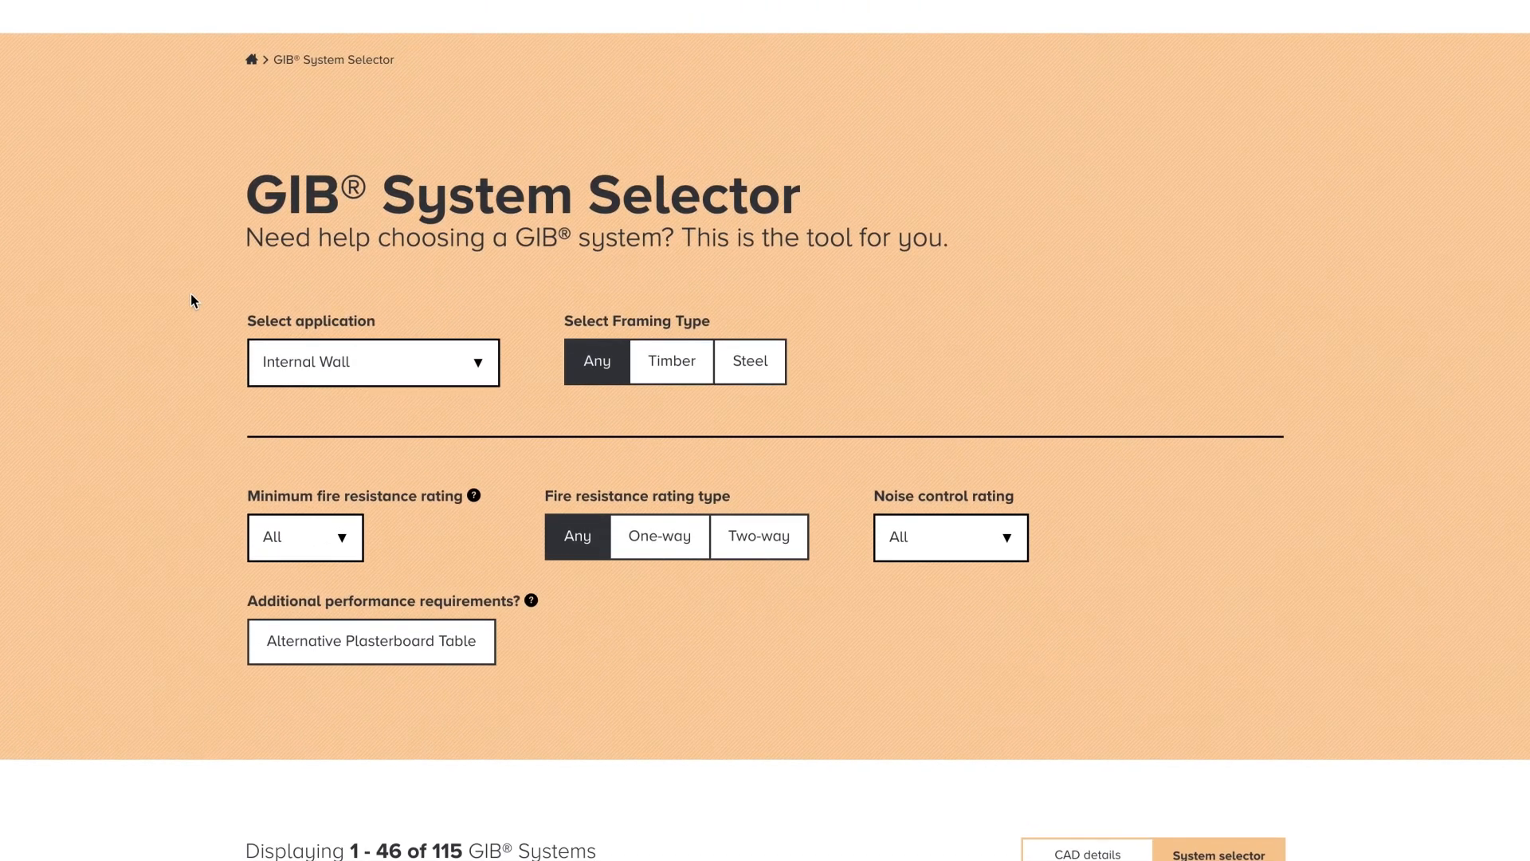